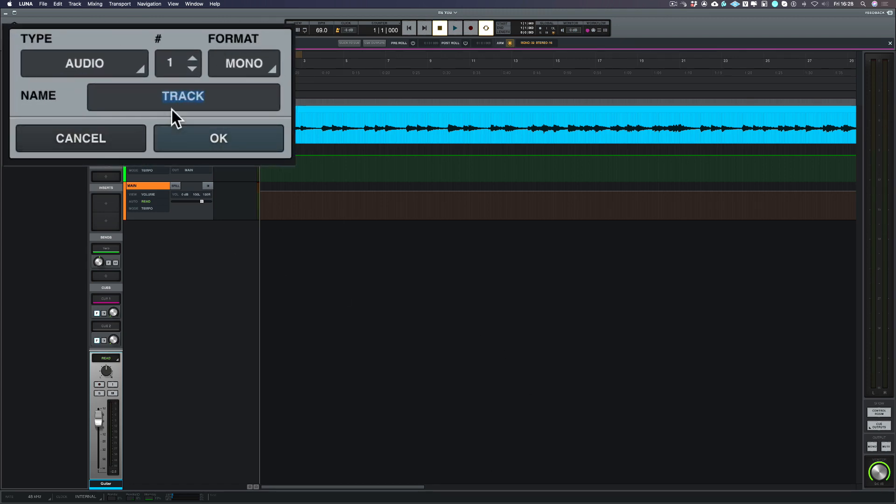
- Name the new track Drums and make it an Instrument track
{"action": "type", "text": "Drums"}
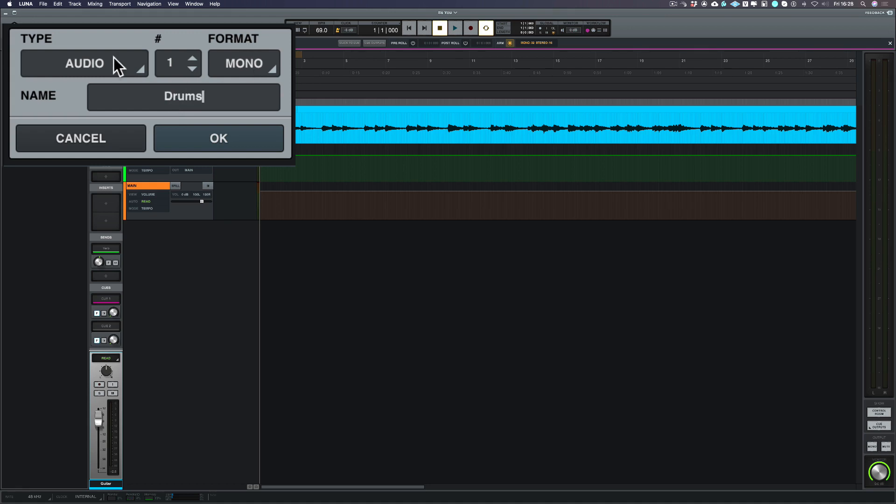
{"action": "left_click", "coordinate": [83, 64]}
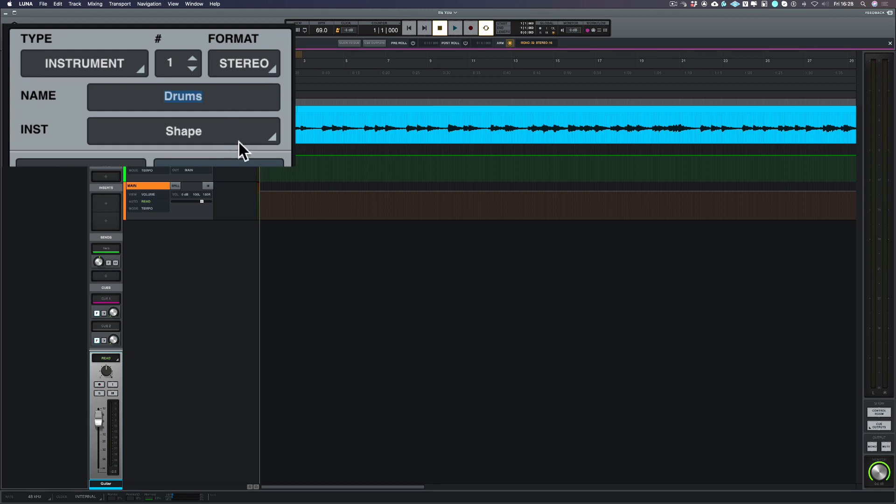
{"action": "mouse_move", "coordinate": [205, 148]}
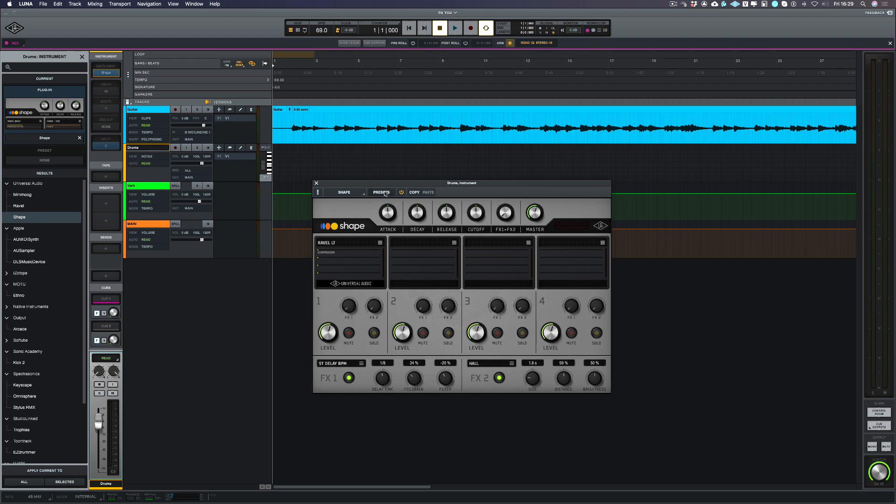
- Browse Shape's presets to load the EDM Pop Kit on the Drums track
{"action": "left_click", "coordinate": [381, 193]}
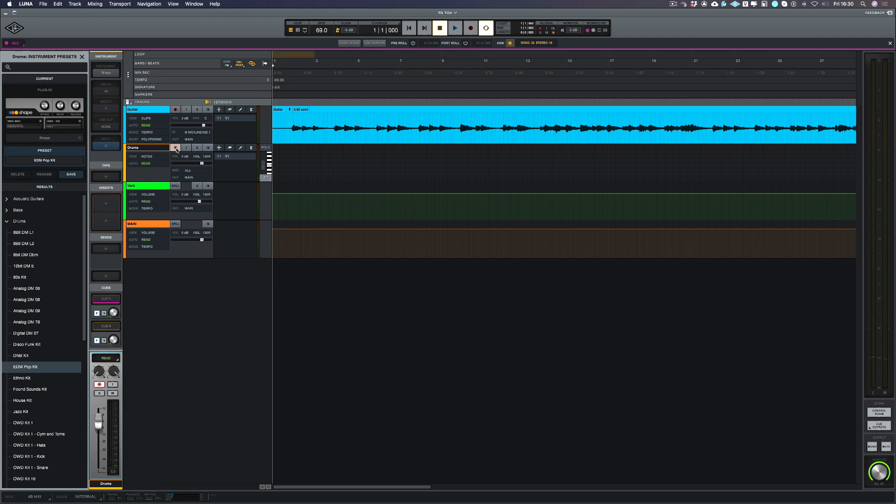
- Record a drum MIDI take of roughly four bars on the Drums track, then stop
{"action": "left_click", "coordinate": [456, 29]}
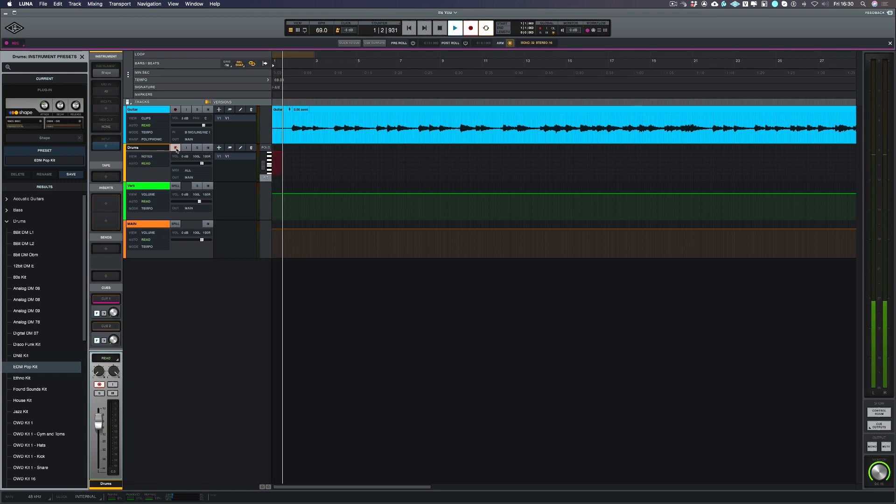
{"action": "left_click", "coordinate": [455, 27]}
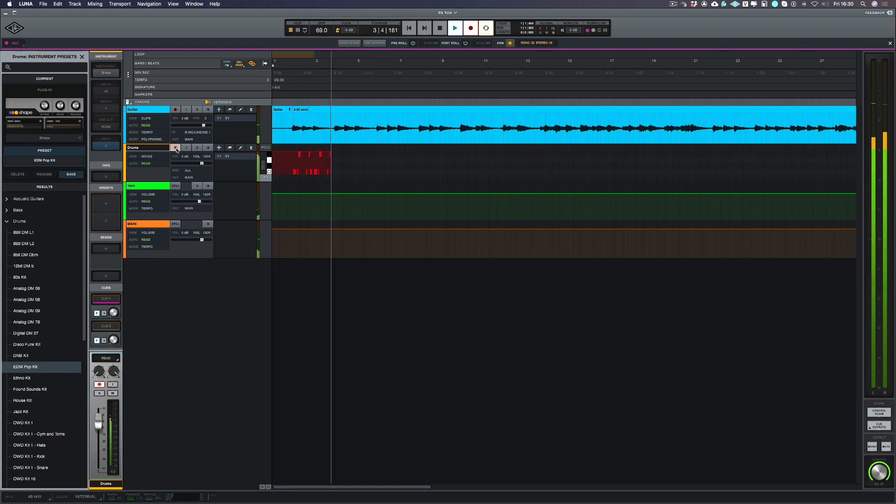
{"action": "left_click", "coordinate": [456, 28]}
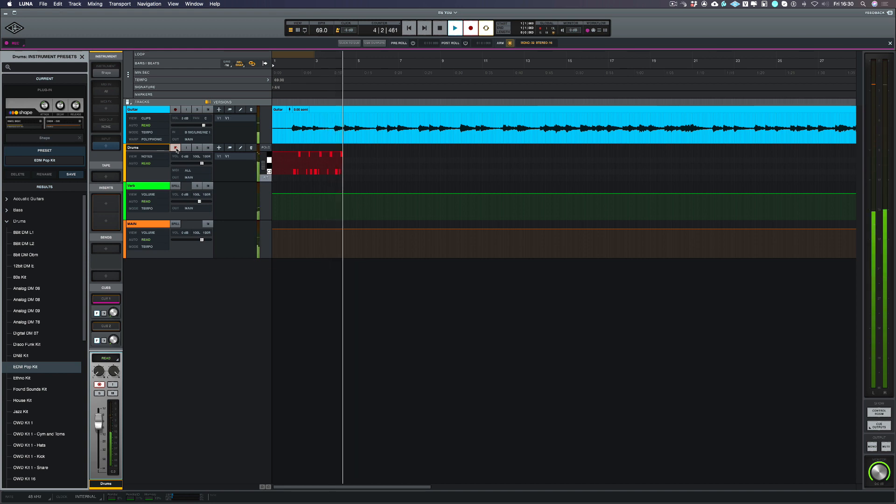
{"action": "left_click", "coordinate": [457, 28]}
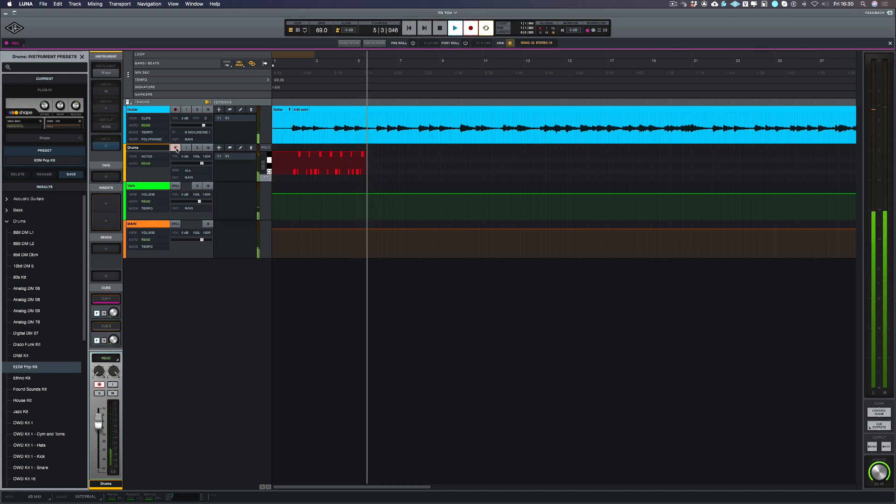
{"action": "left_click", "coordinate": [436, 29]}
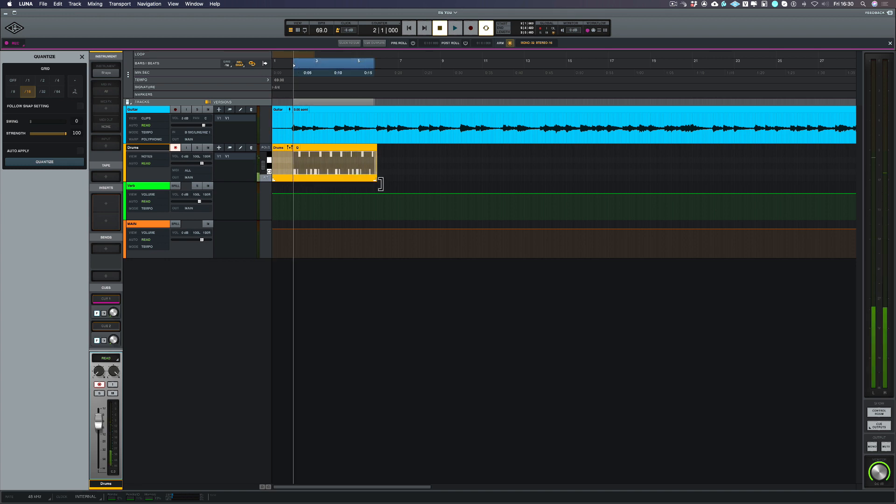
- Quantize the recorded Drums clip's notes to a 1/16 grid at full strength
{"action": "left_click", "coordinate": [44, 162]}
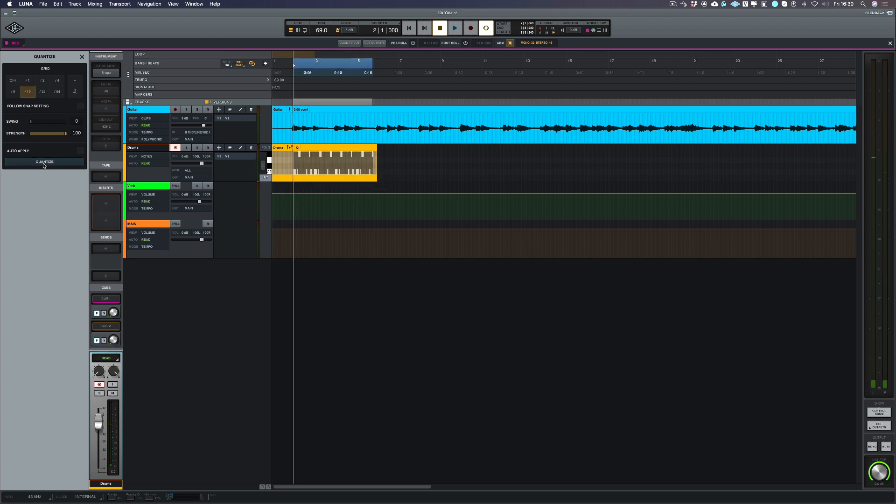